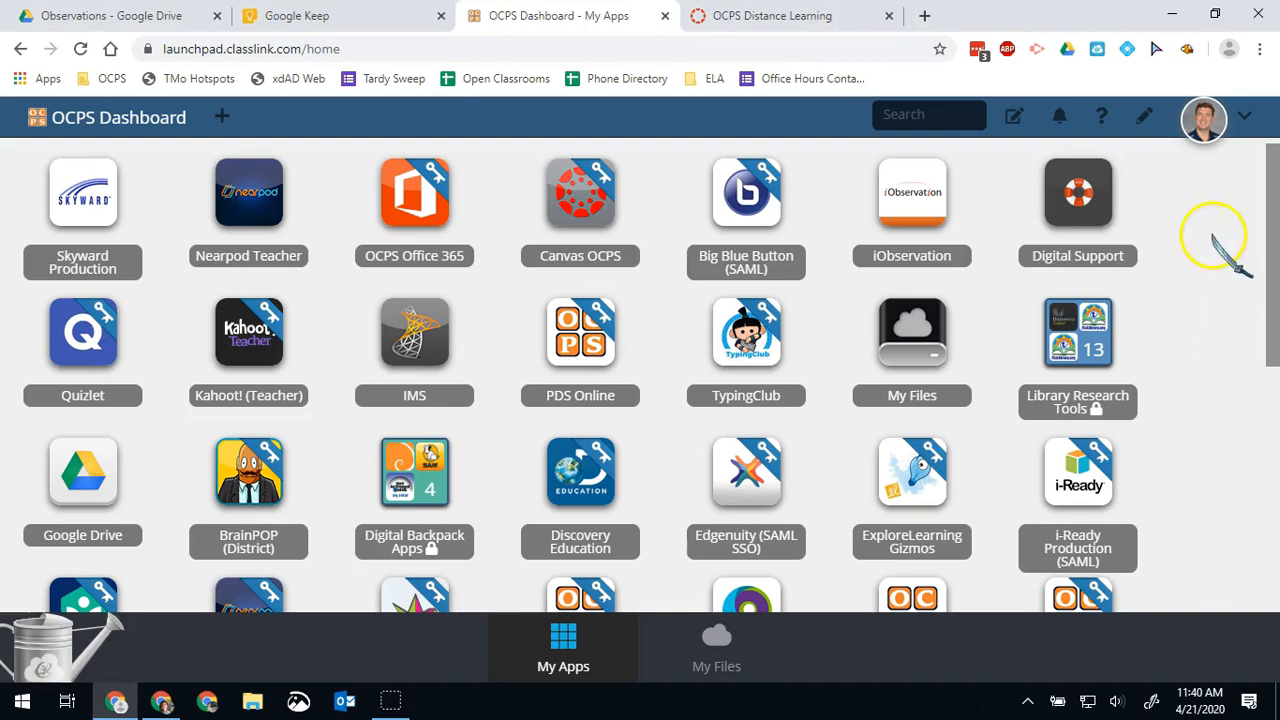
Step: Reach the Extensions management page from the Chrome menu via More tools
{"action": "left_click", "coordinate": [1260, 48]}
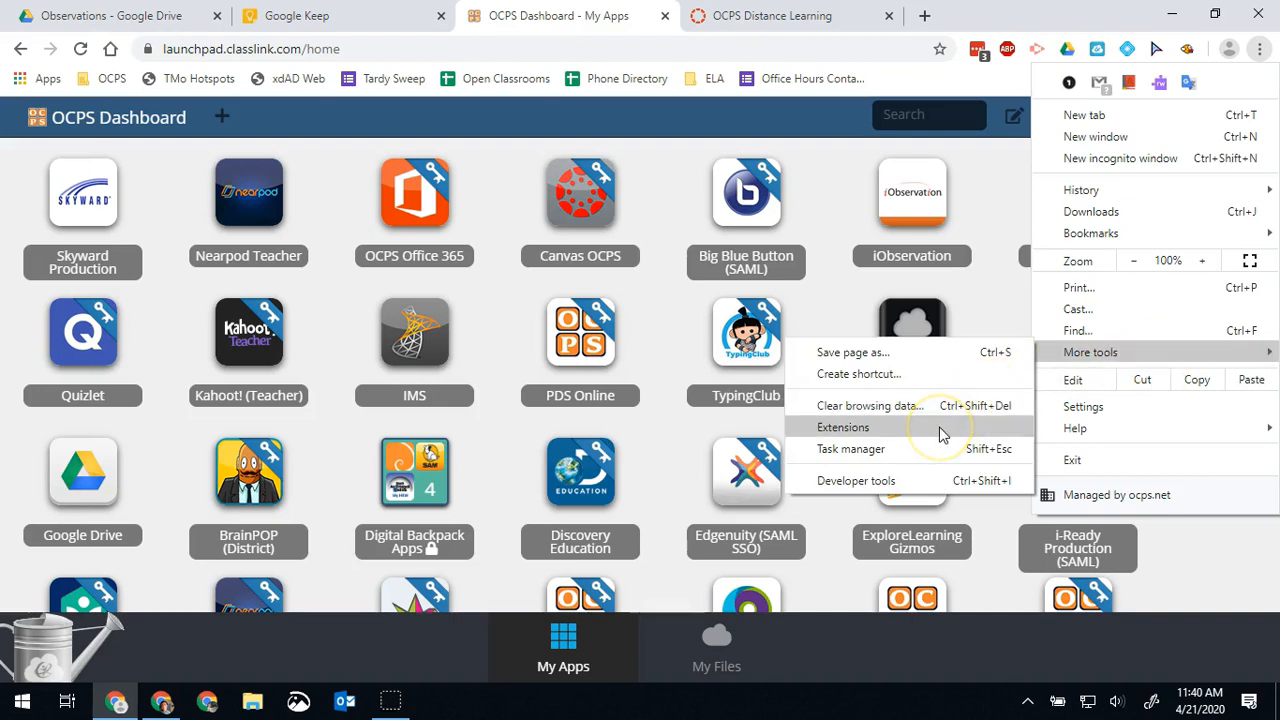
{"action": "left_click", "coordinate": [844, 428]}
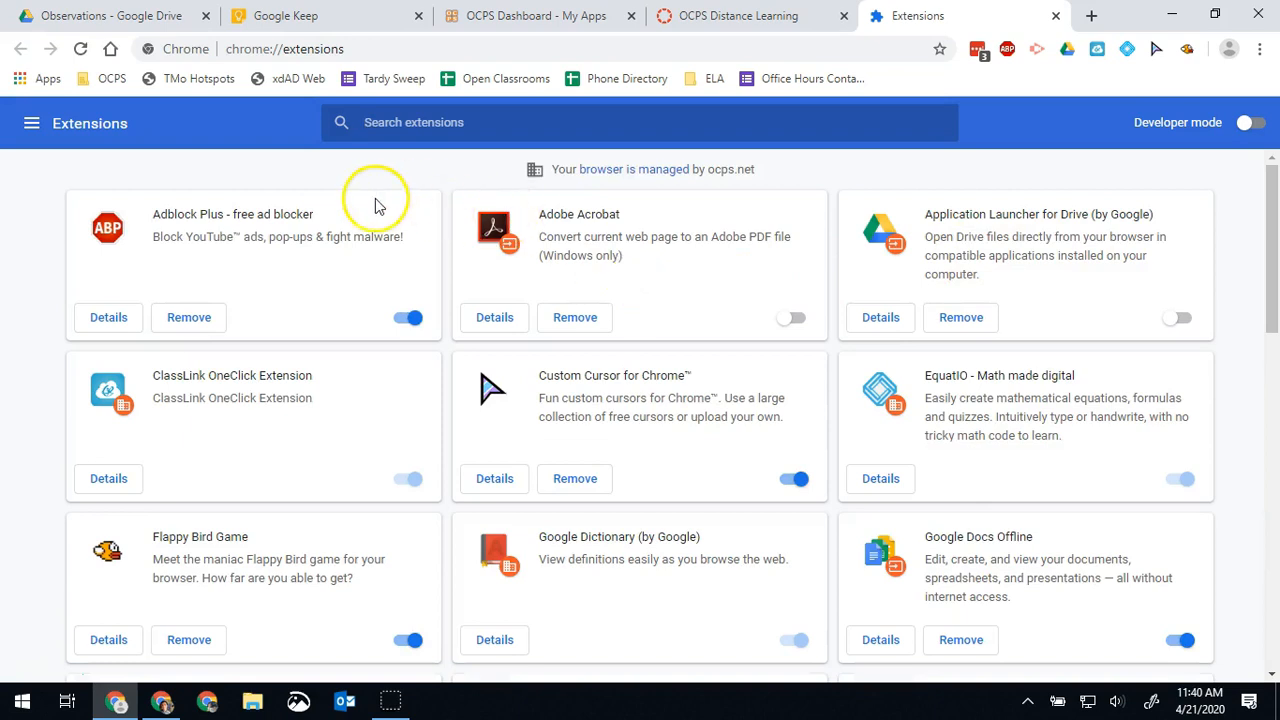
{"action": "mouse_move", "coordinate": [188, 316]}
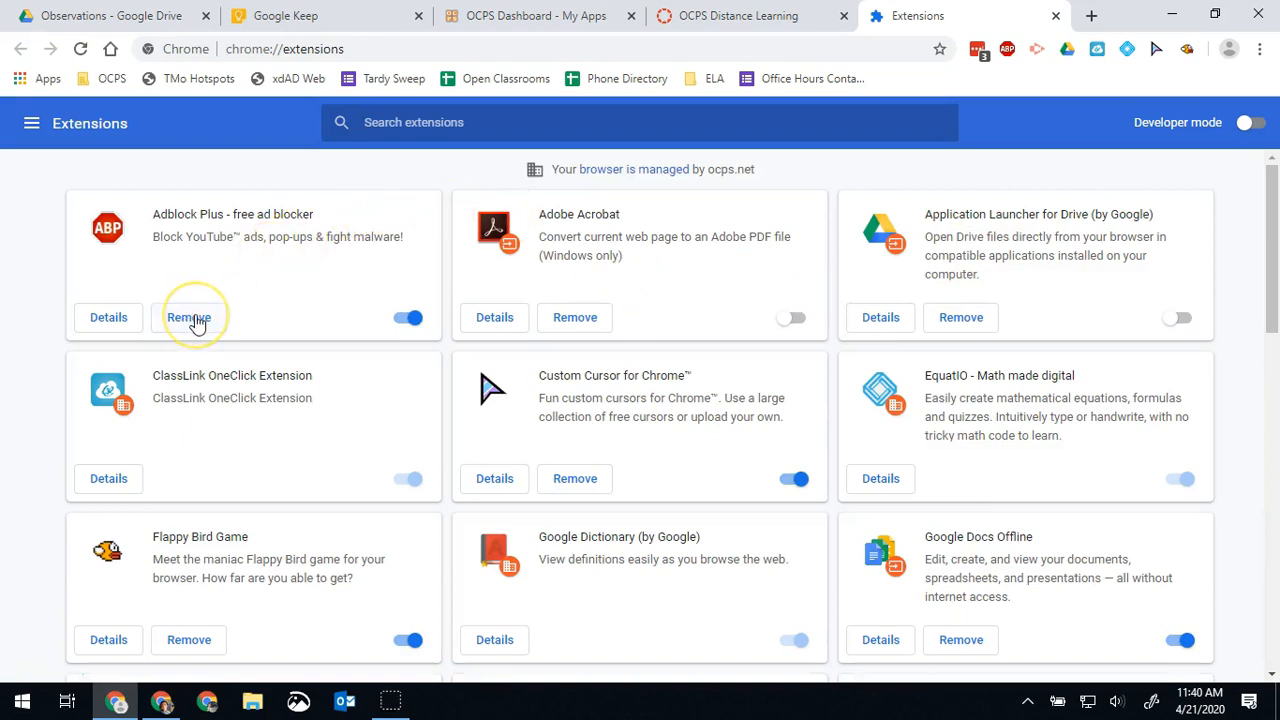
Step: Uninstall Adblock Plus, confirm it, and dismiss its uninstall survey page
{"action": "left_click", "coordinate": [188, 316]}
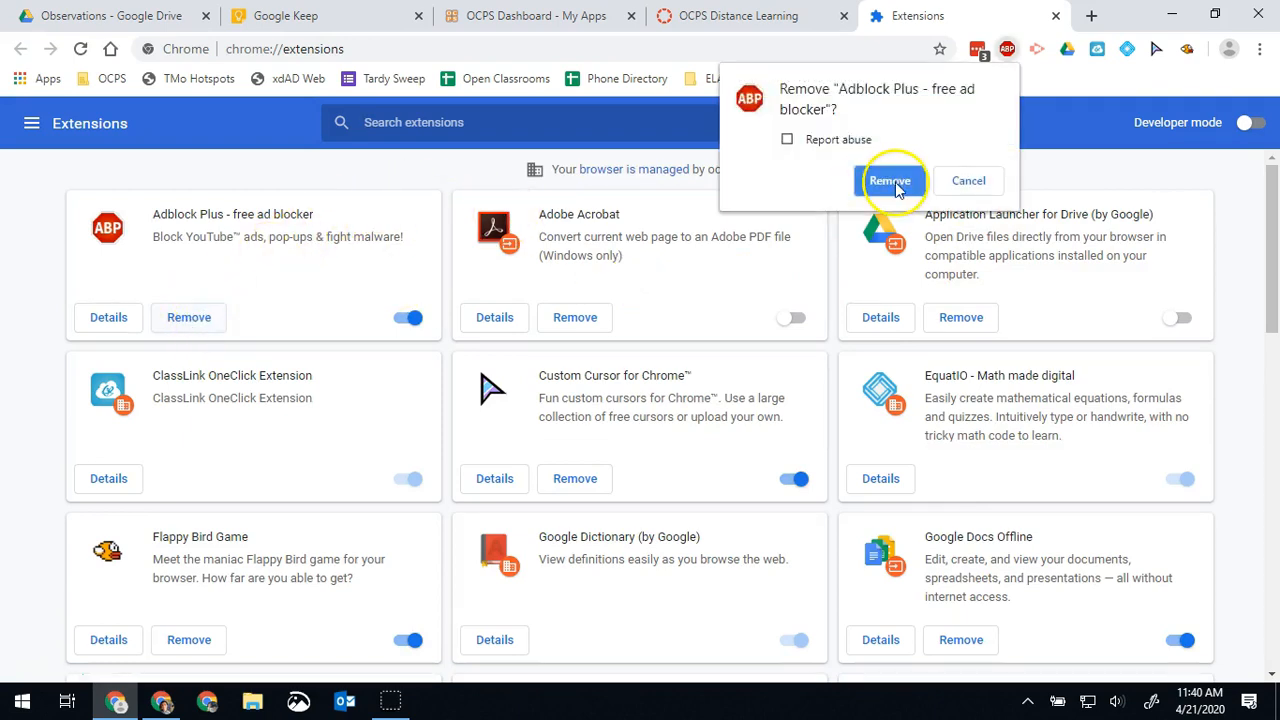
{"action": "left_click", "coordinate": [890, 180]}
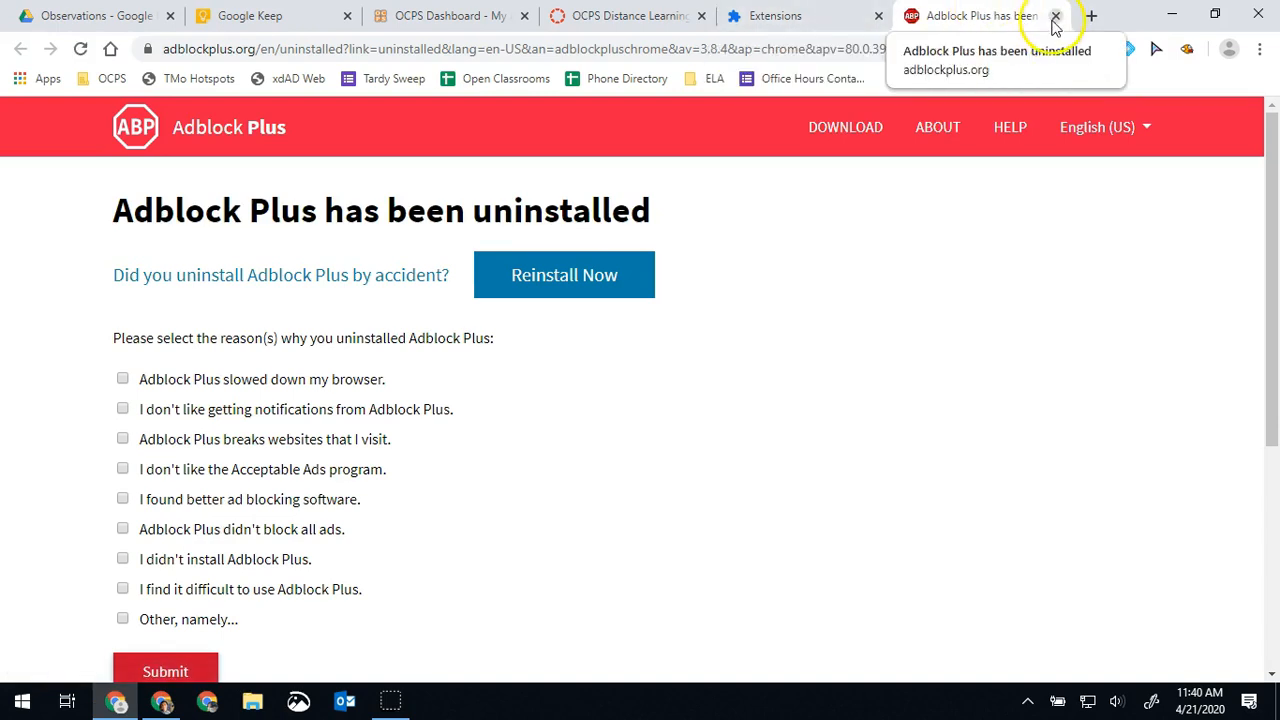
{"action": "left_click", "coordinate": [1056, 16]}
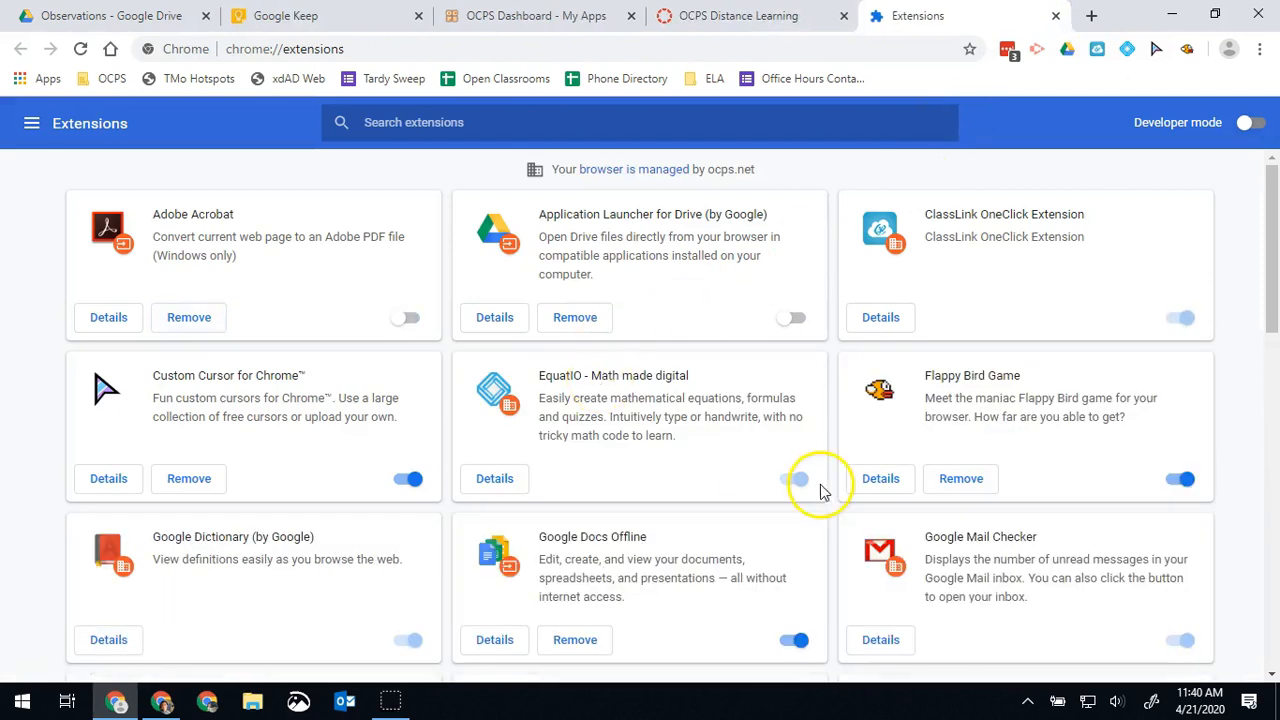
Step: Uninstall Flappy Bird Game, dismiss the Flash Games page, then remove Custom Cursor for Chrome
{"action": "left_click", "coordinate": [960, 478]}
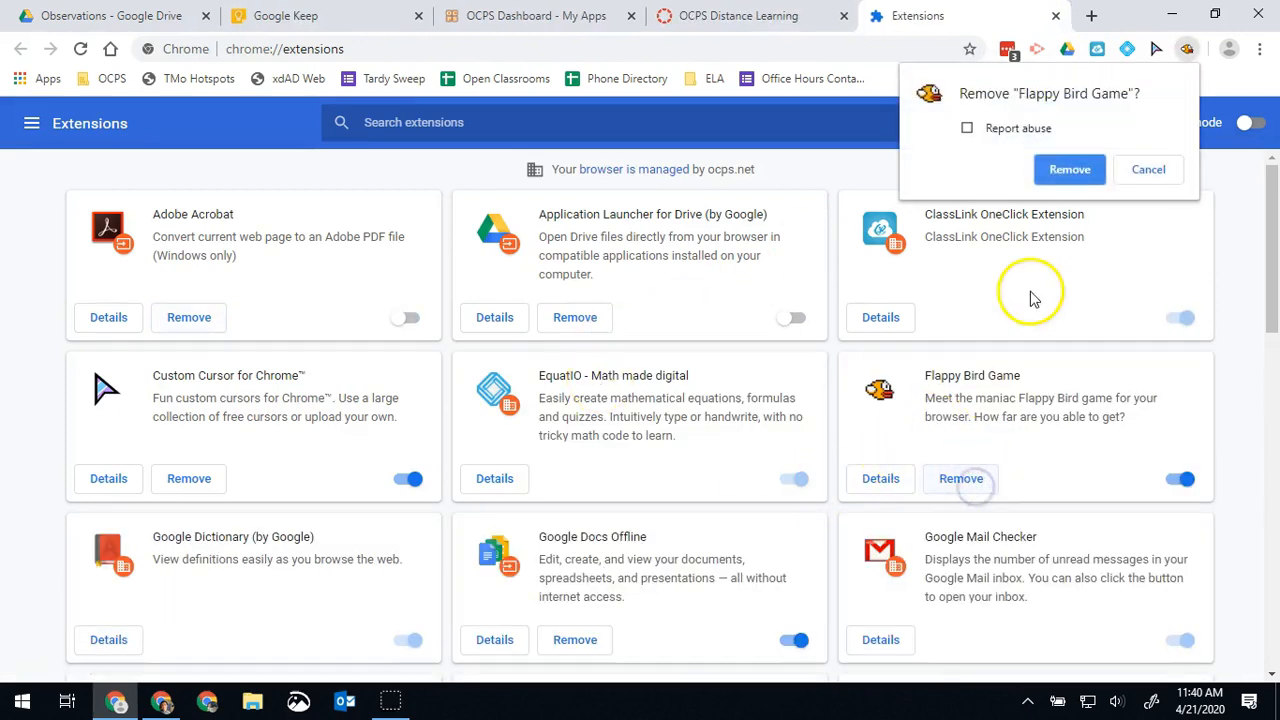
{"action": "left_click", "coordinate": [1068, 168]}
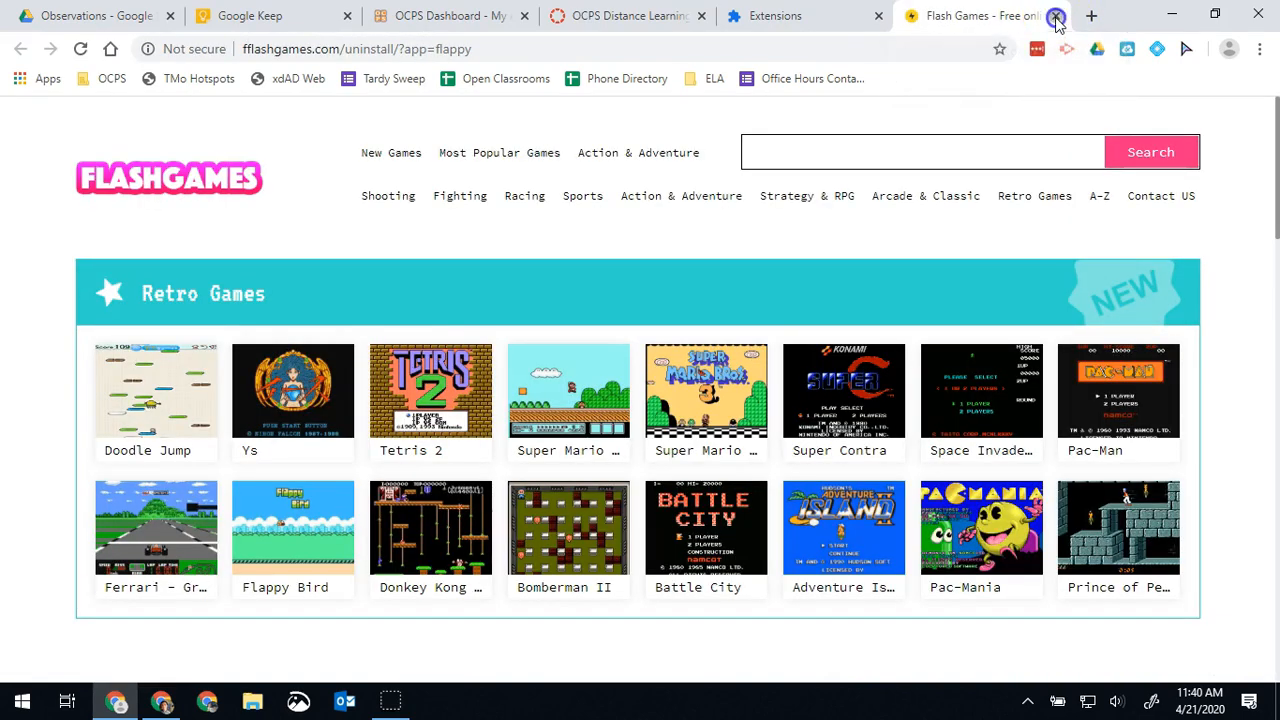
{"action": "left_click", "coordinate": [1056, 16]}
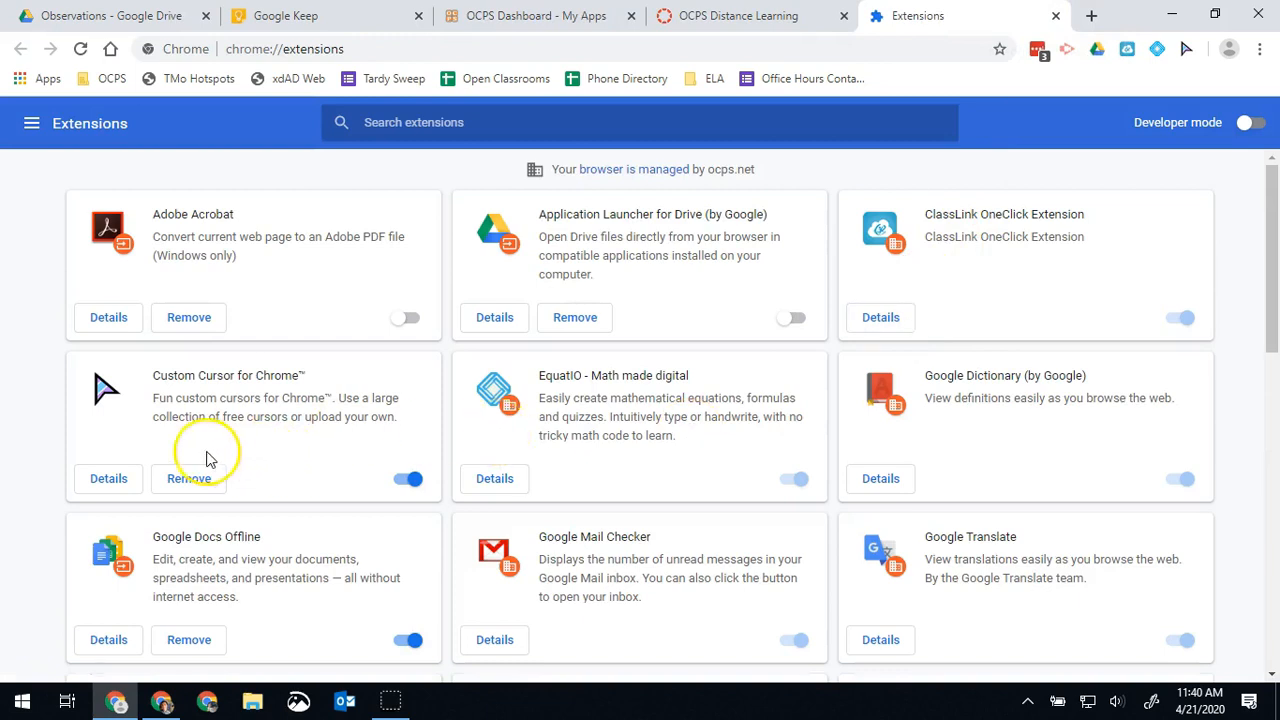
{"action": "mouse_move", "coordinate": [188, 478]}
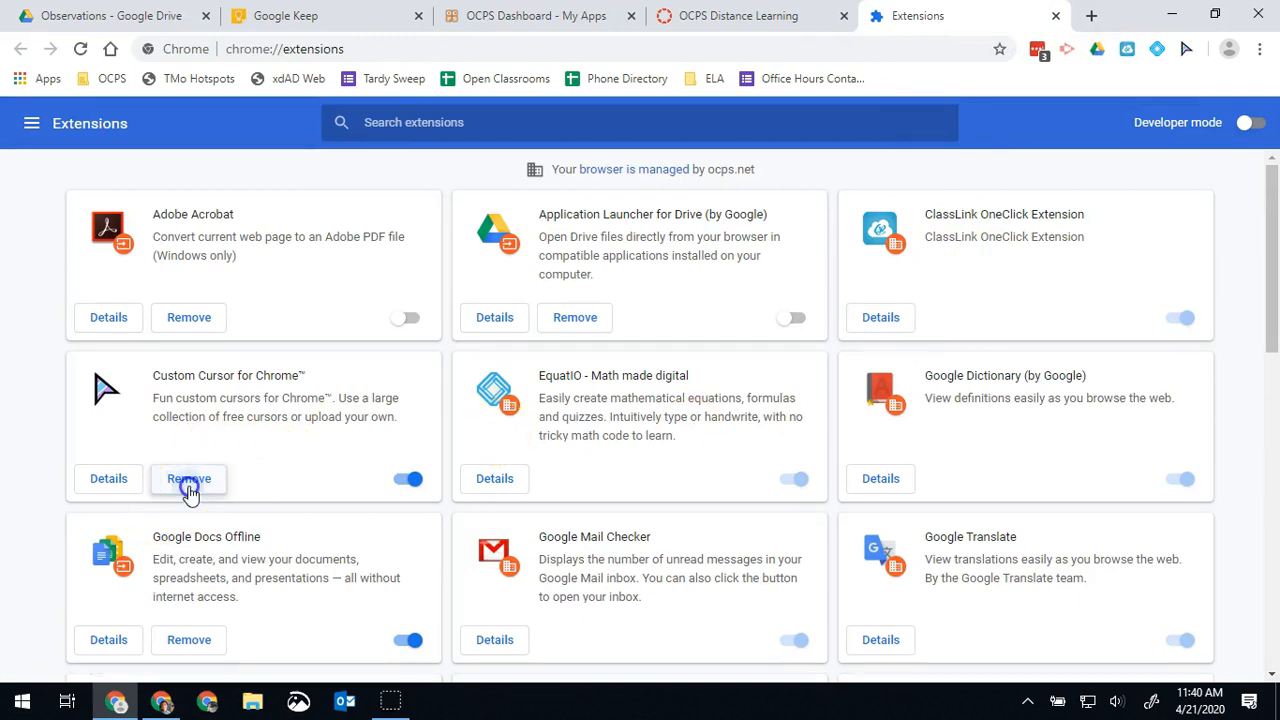
{"action": "left_click", "coordinate": [188, 478]}
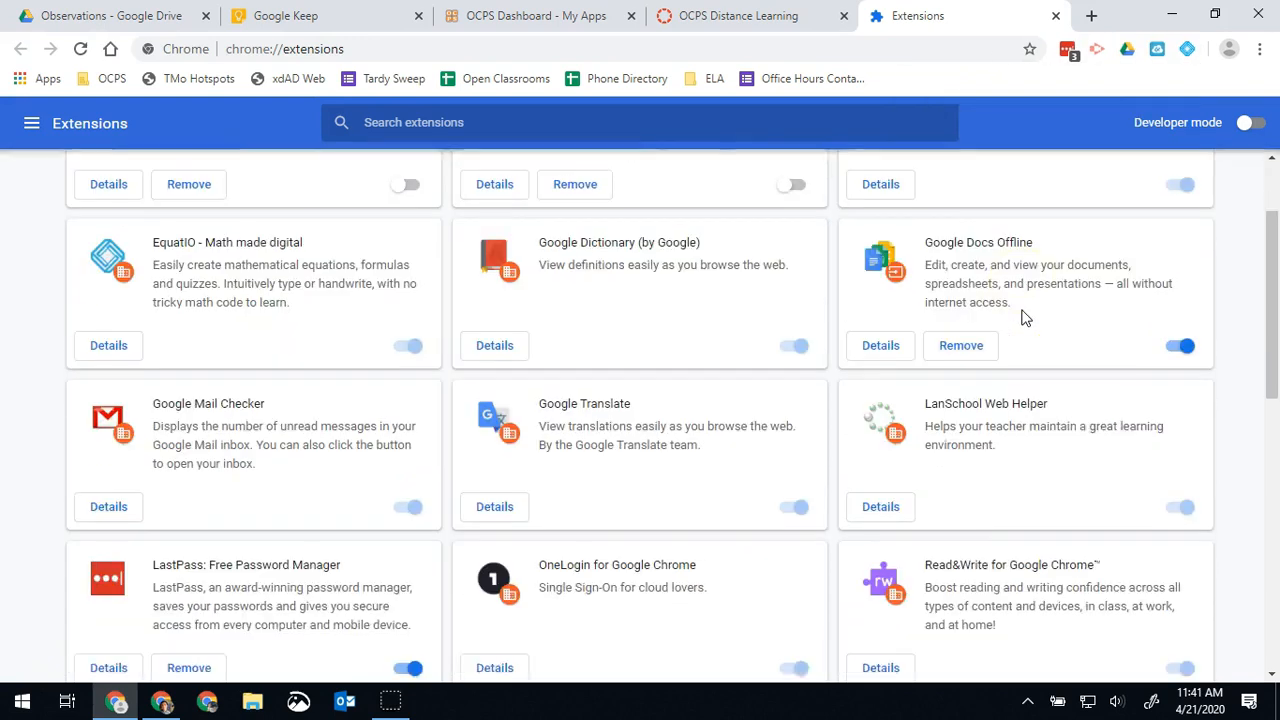
{"action": "scroll", "scroll_direction": "down", "scroll_amount": 3}
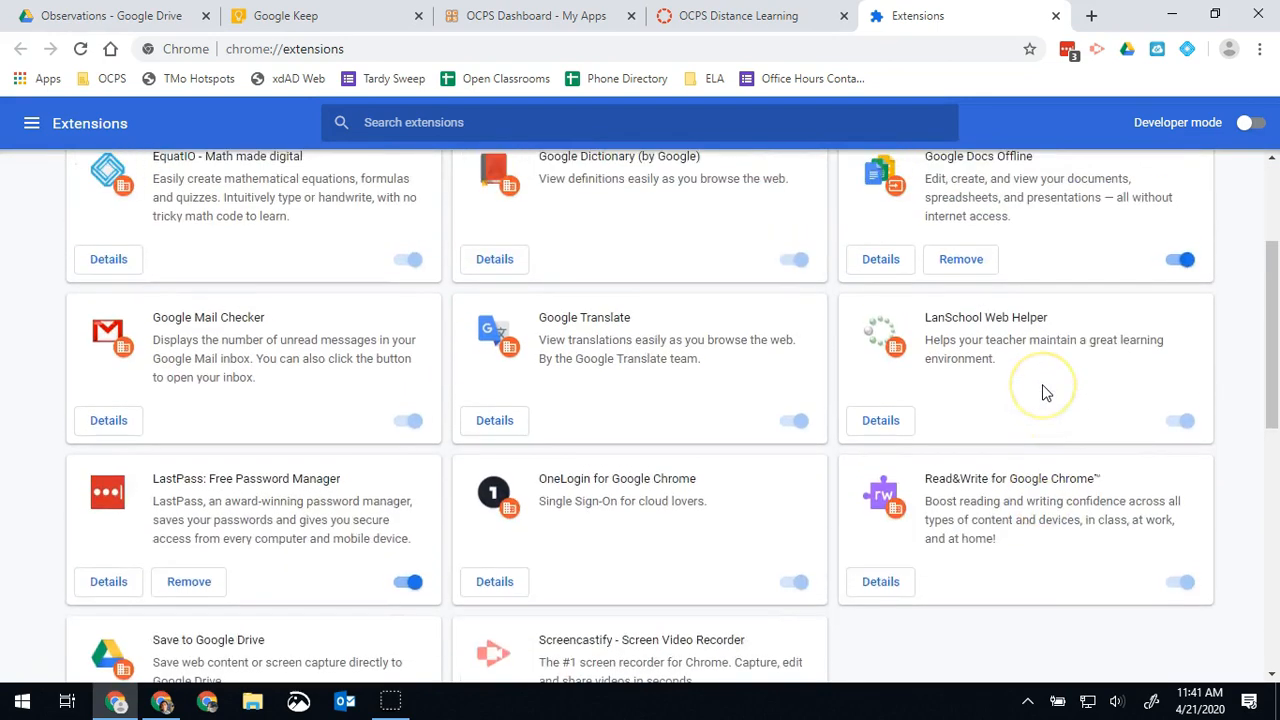
{"action": "scroll", "scroll_direction": "up", "scroll_amount": 3}
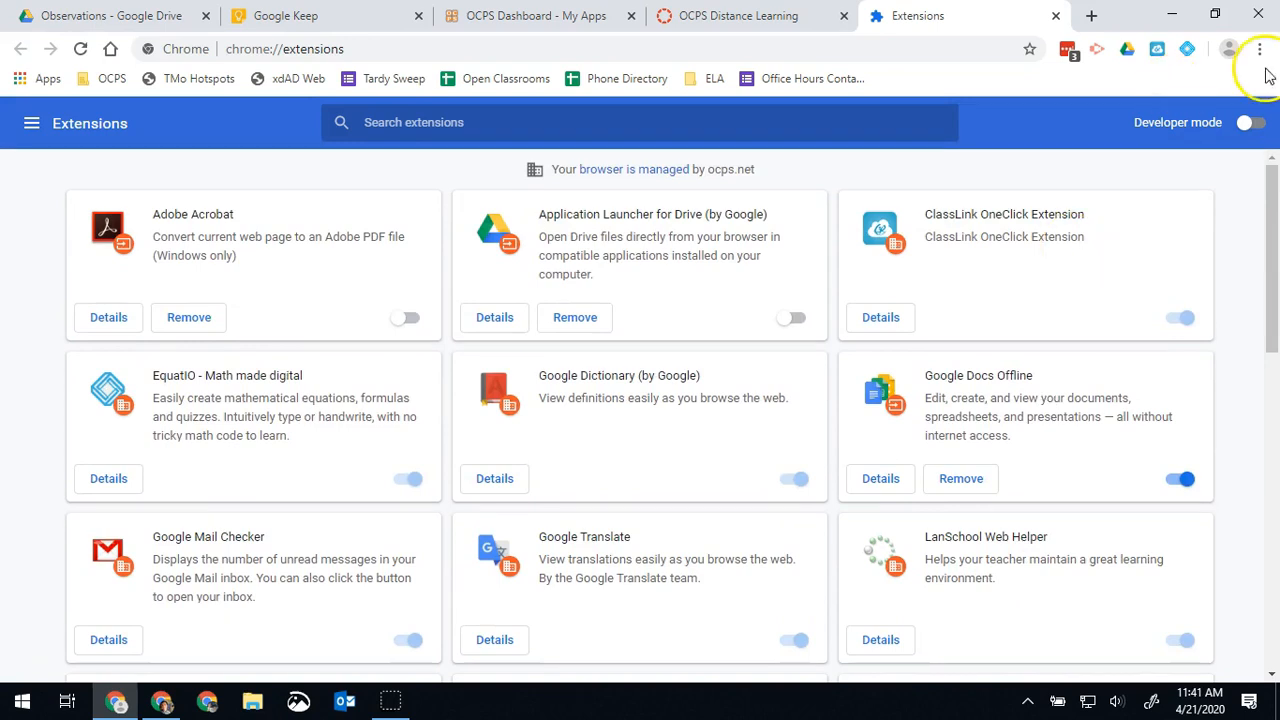
{"action": "left_click", "coordinate": [1260, 48]}
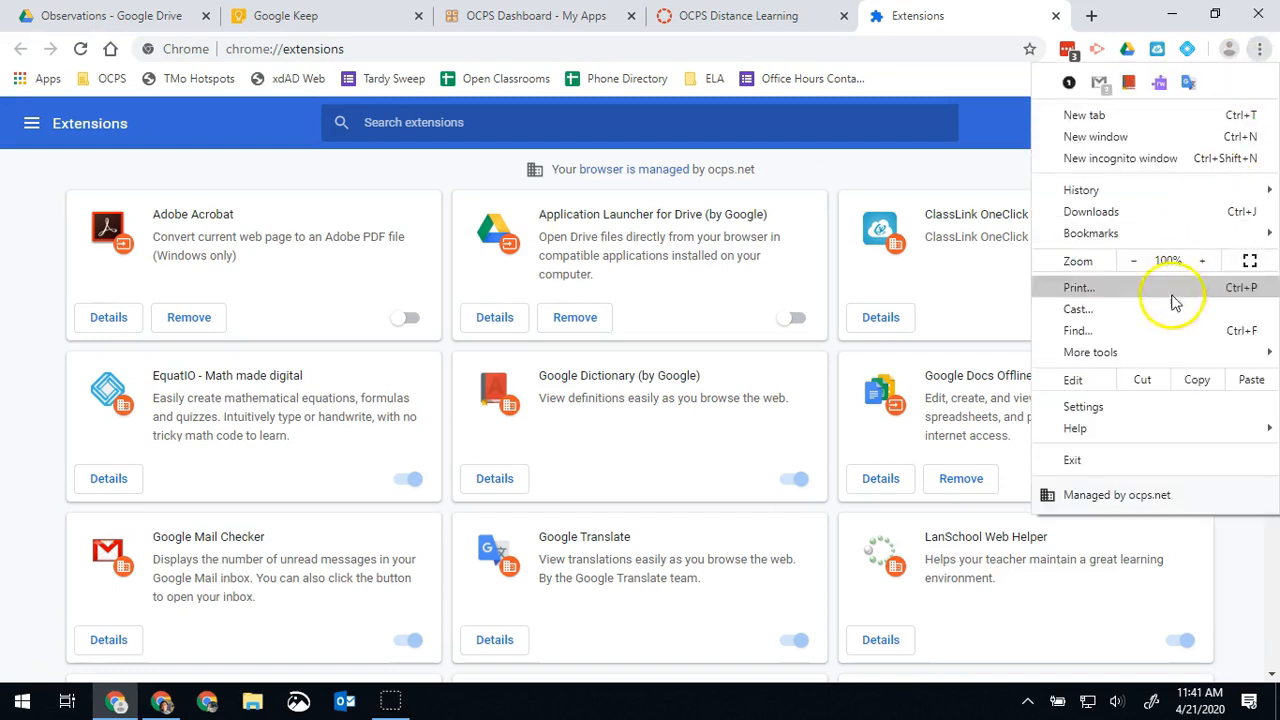
{"action": "mouse_move", "coordinate": [1090, 352]}
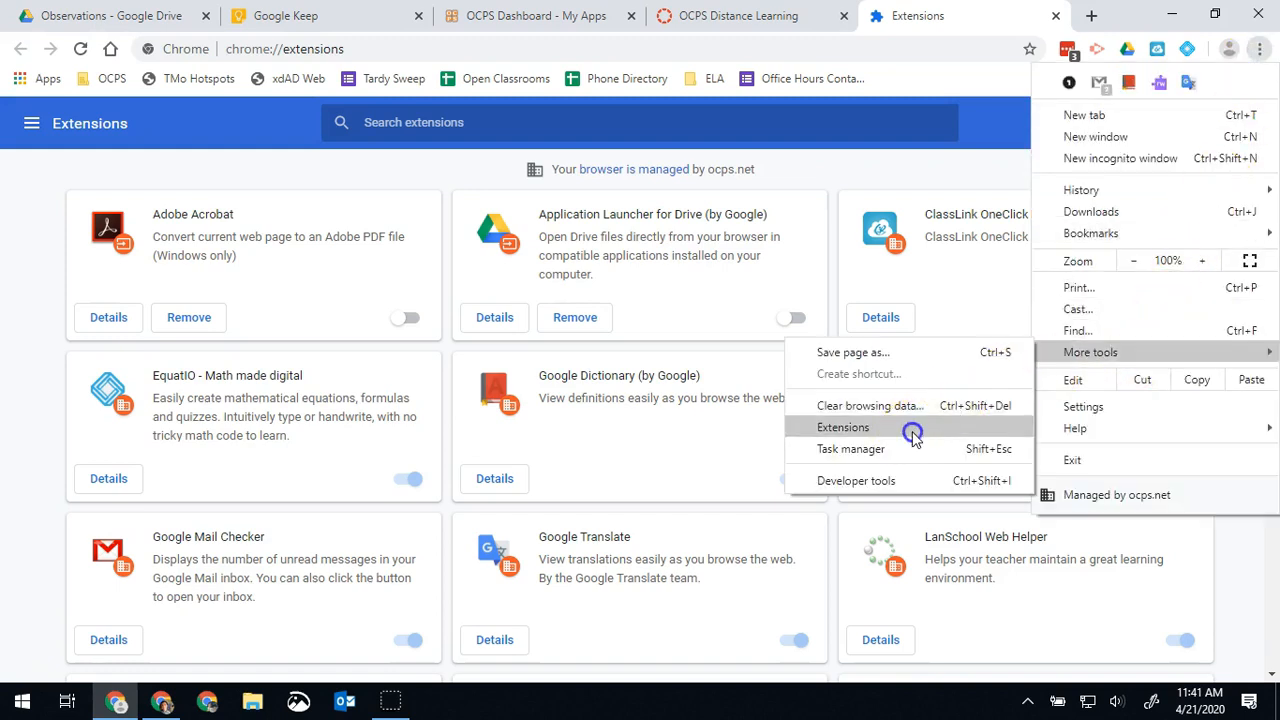
{"action": "left_click", "coordinate": [844, 428]}
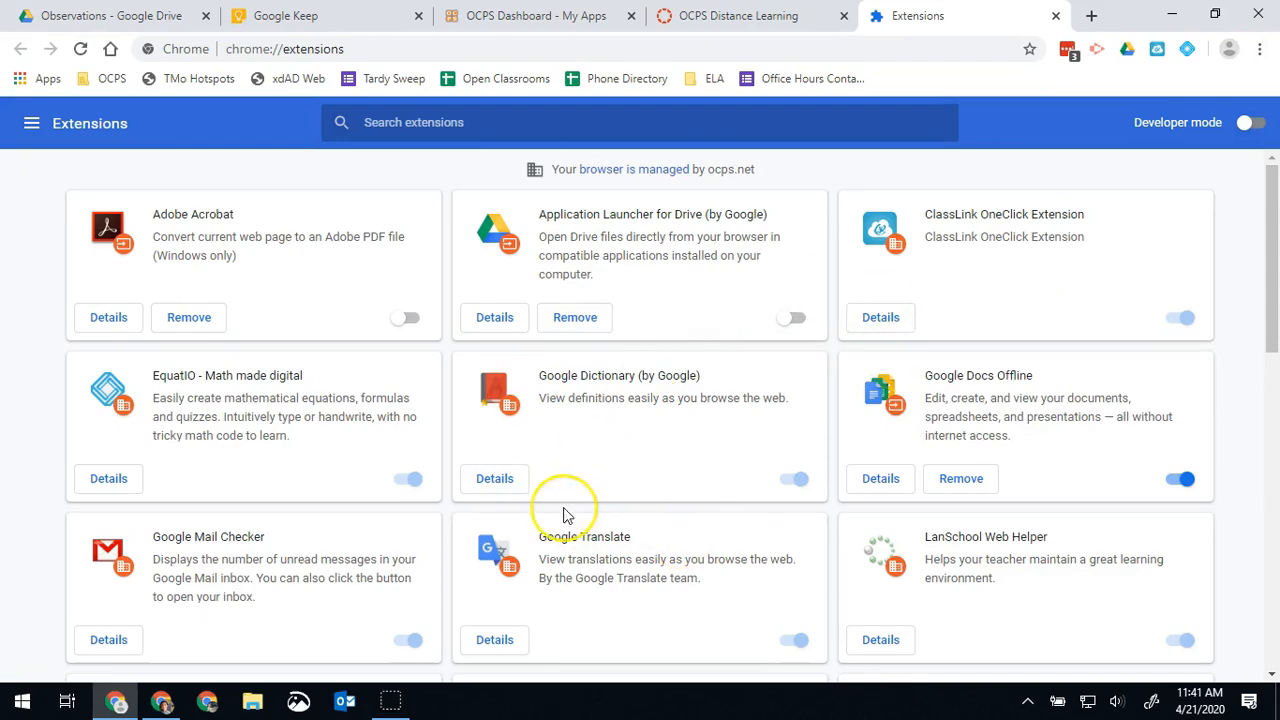
{"action": "scroll", "scroll_direction": "down", "scroll_amount": 3}
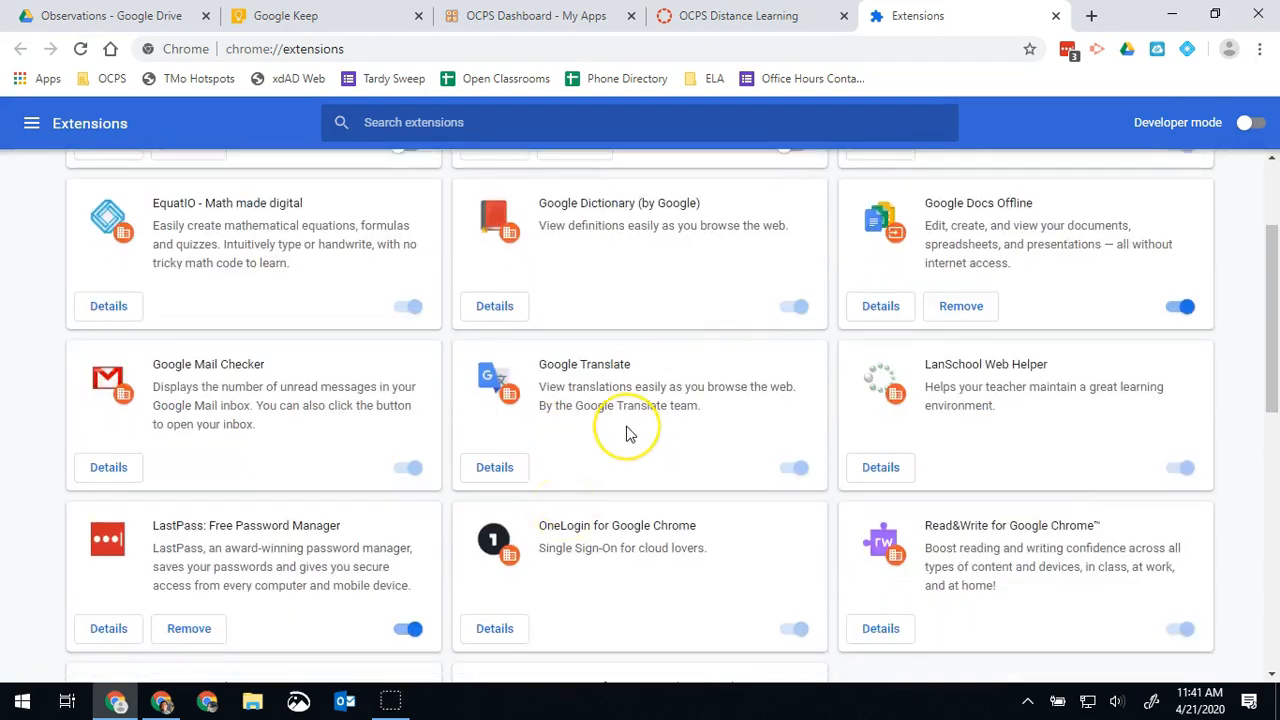